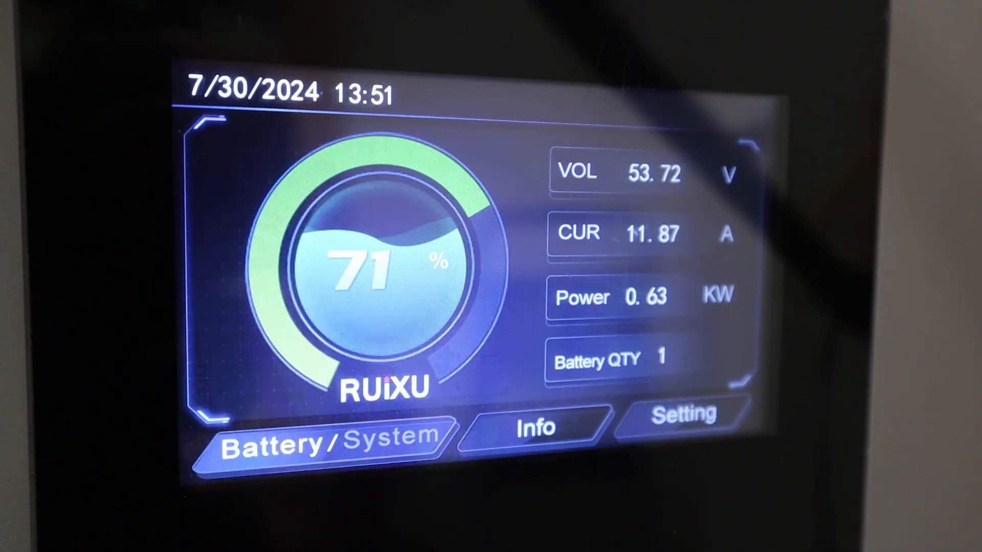
Navigate the Lithi2-16 product page and open its Spec Sheet link
left_click(535, 427)
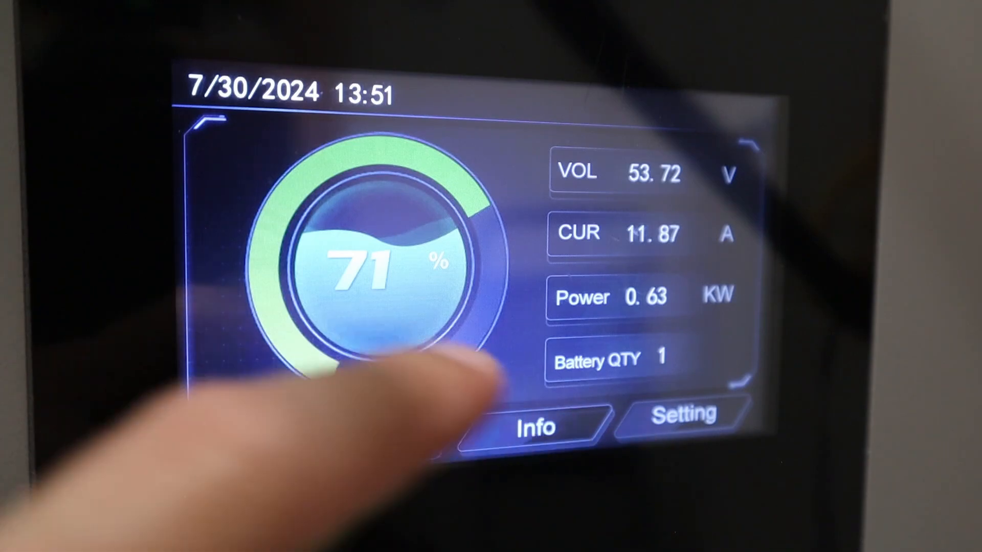
left_click(376, 376)
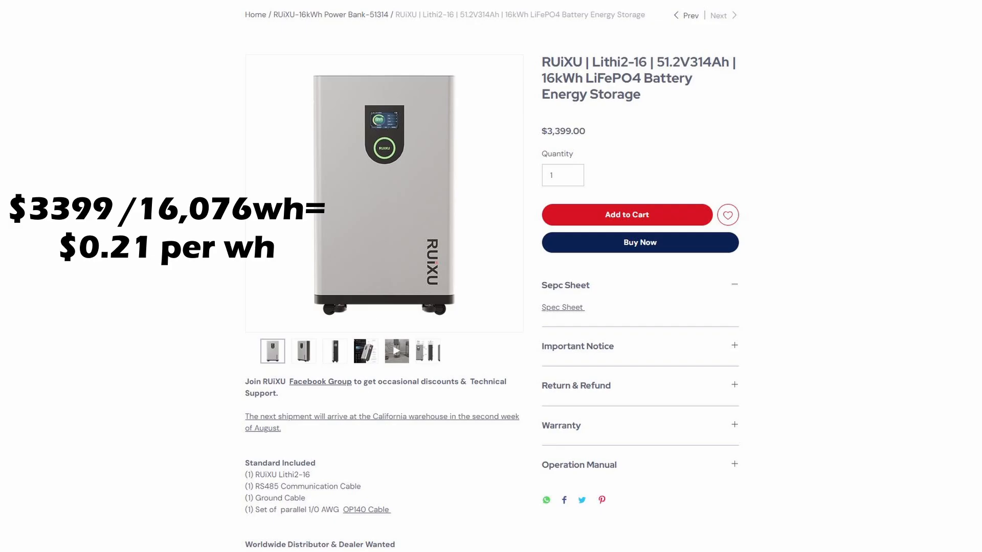
left_click(562, 308)
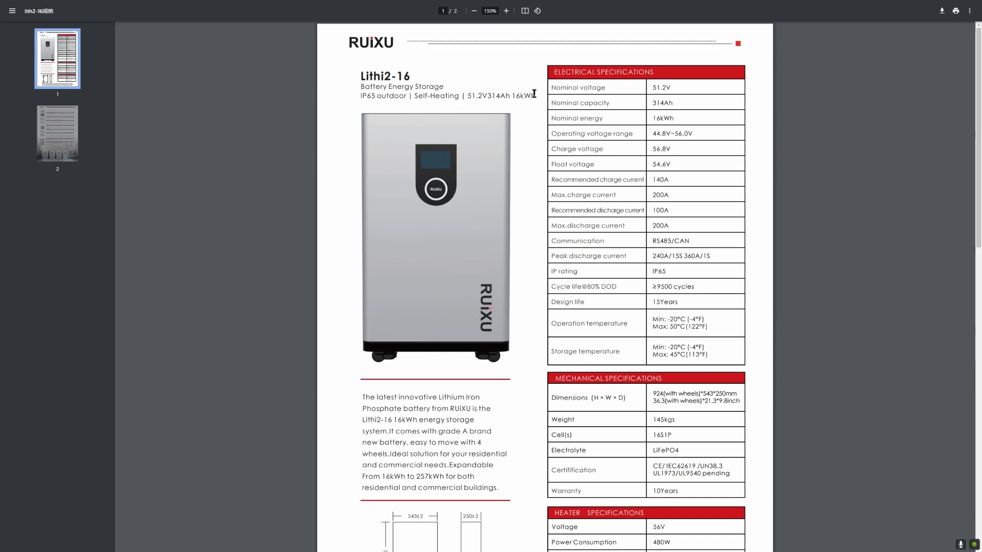
mouse_move(599, 149)
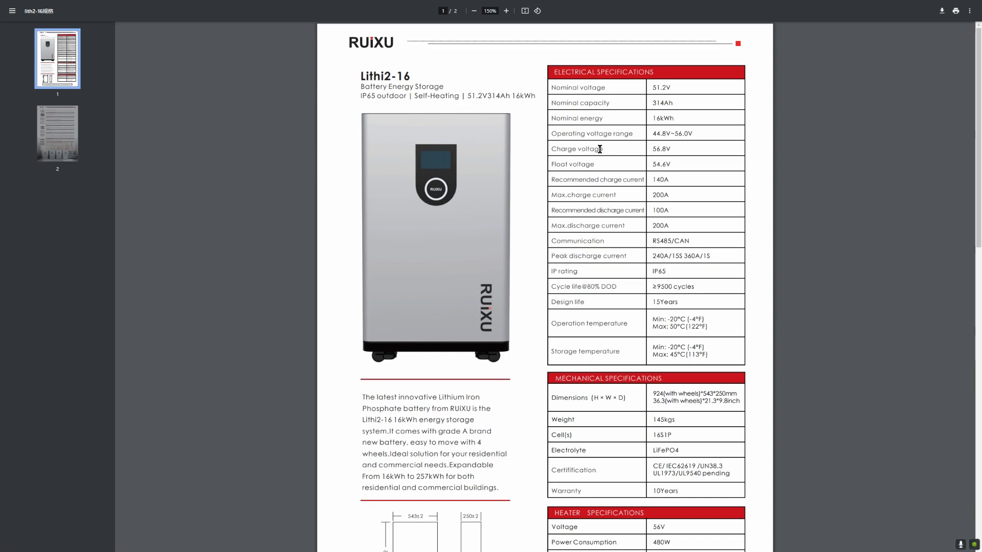
mouse_move(665, 190)
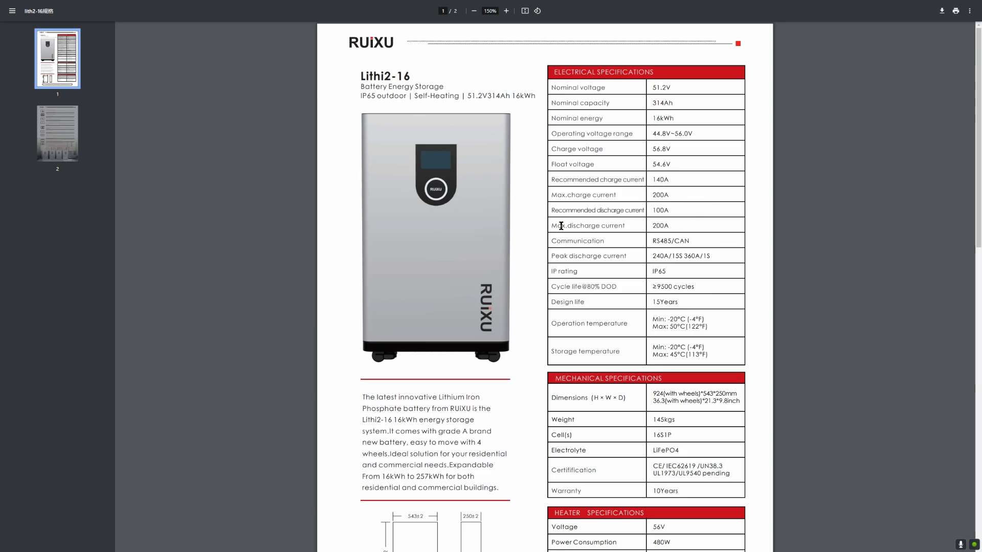
mouse_move(710, 229)
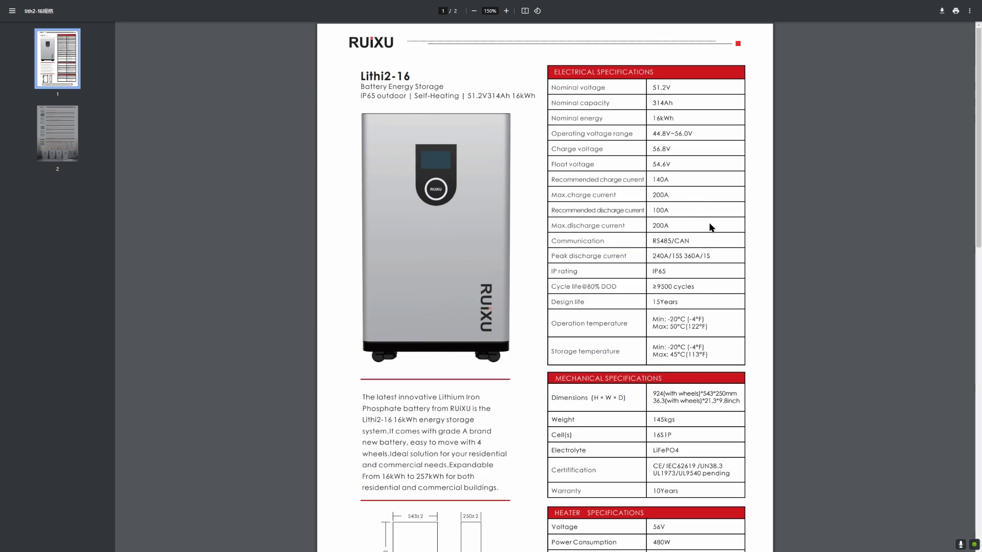
Scroll from the electrical specifications down to the mechanical specifications table
scroll("down", 3)
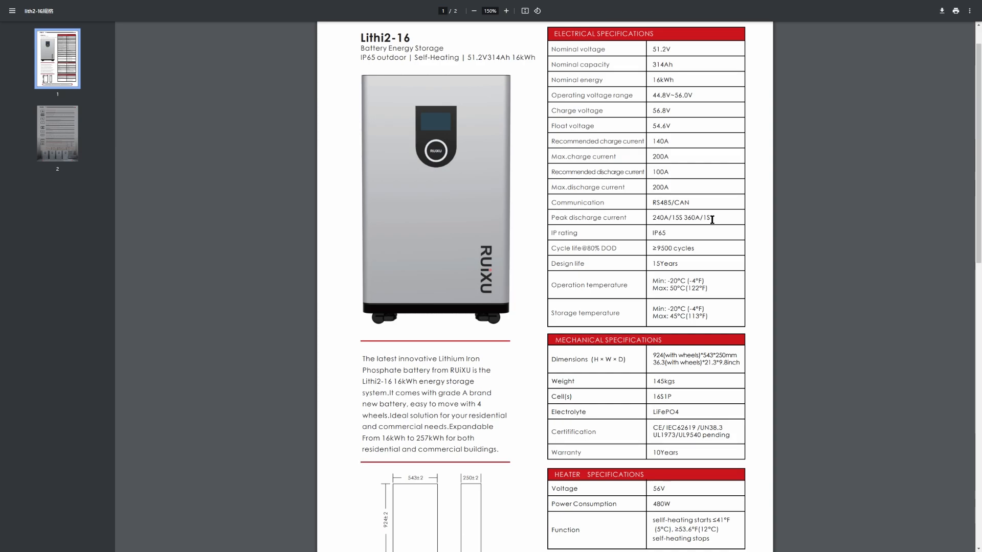
mouse_move(608, 247)
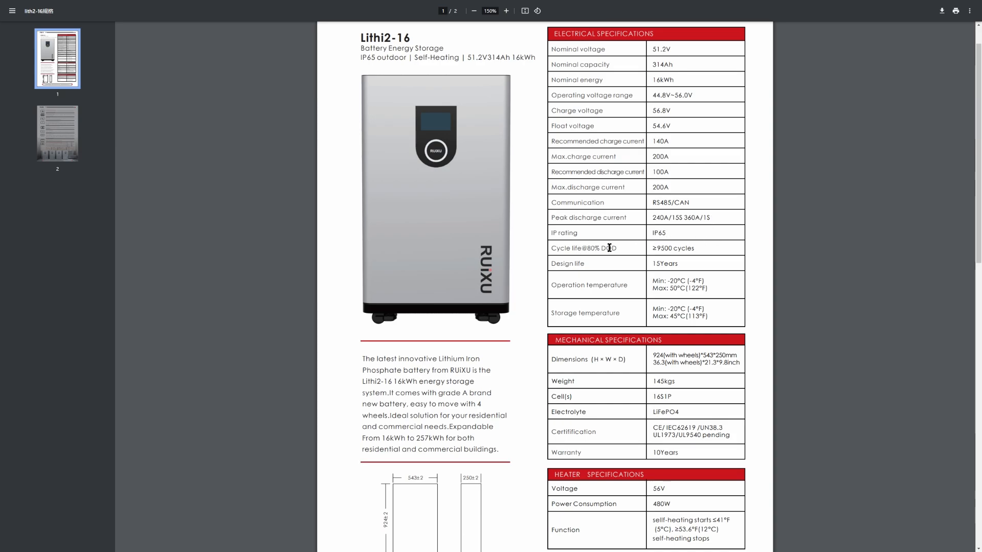
mouse_move(688, 250)
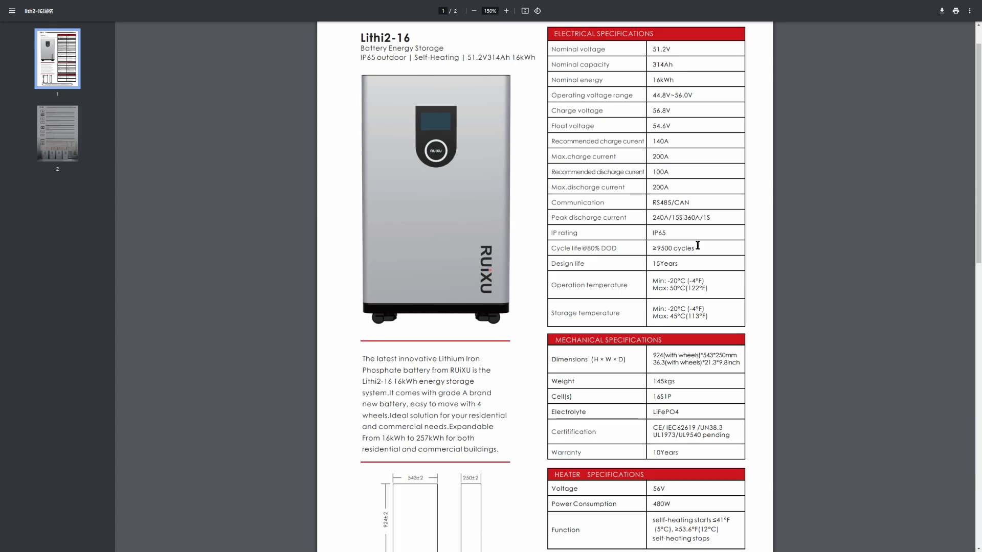
mouse_move(710, 263)
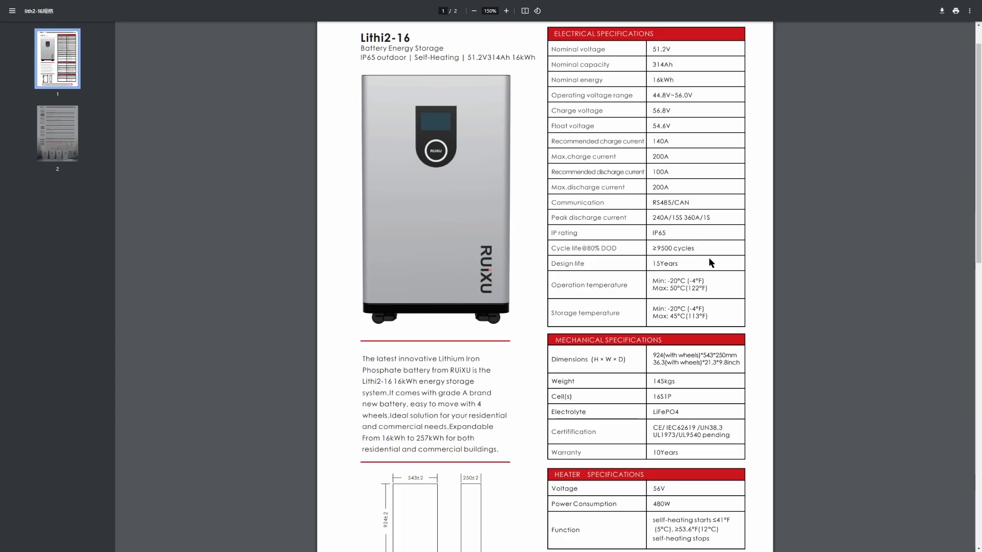
mouse_move(716, 267)
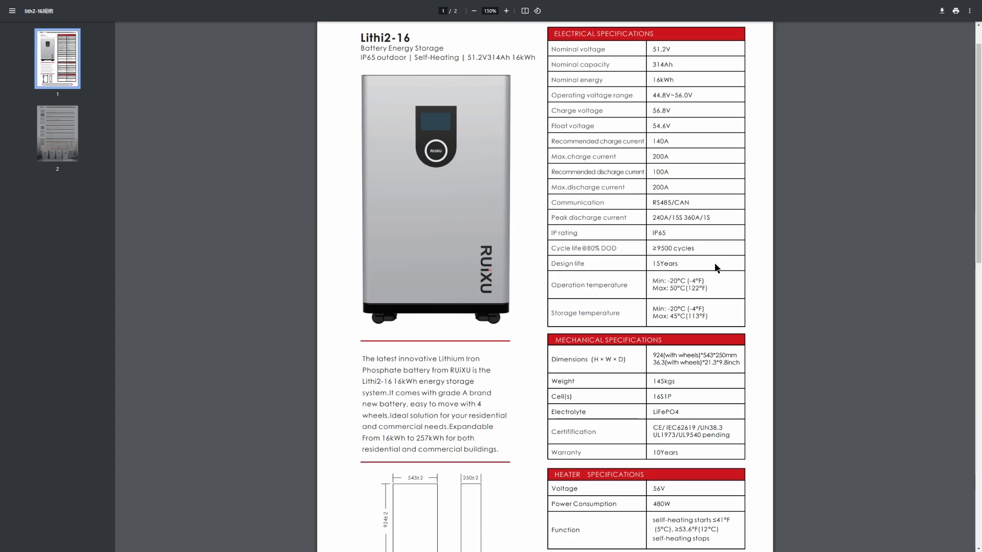
scroll("down", 3)
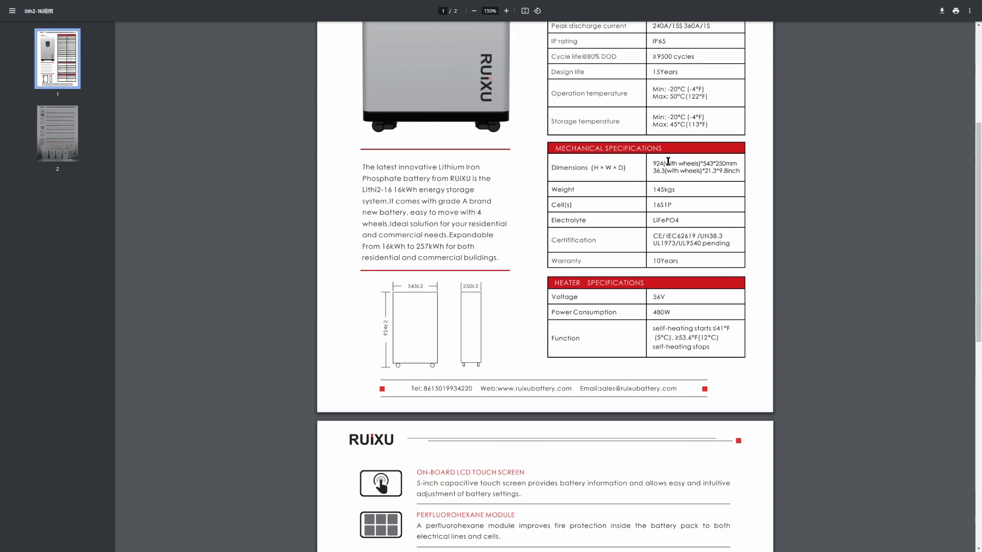
mouse_move(738, 172)
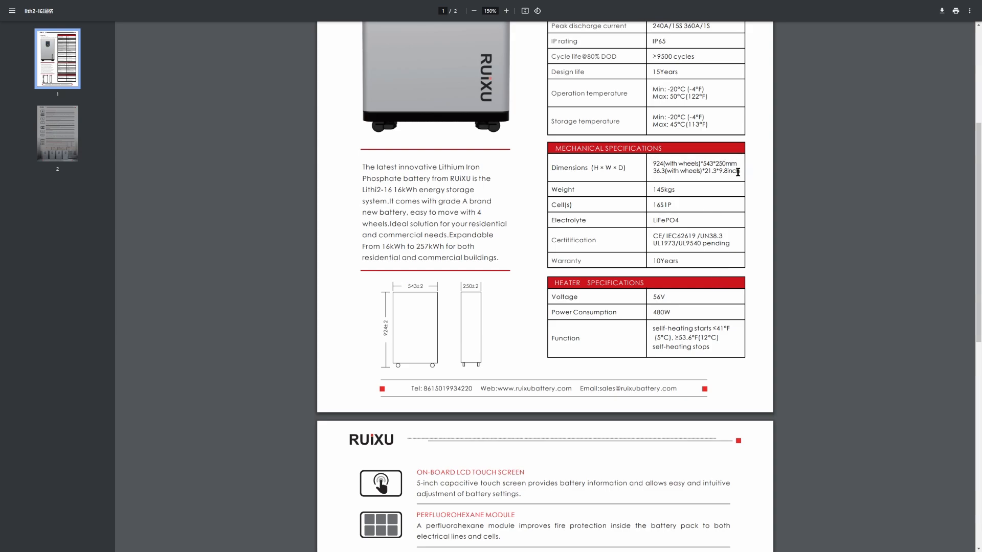
mouse_move(614, 193)
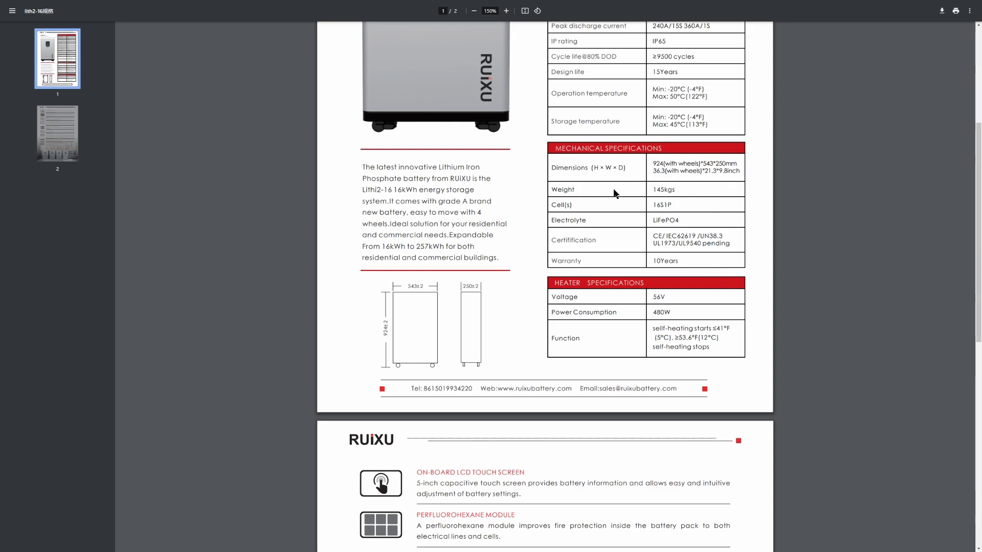
mouse_move(710, 203)
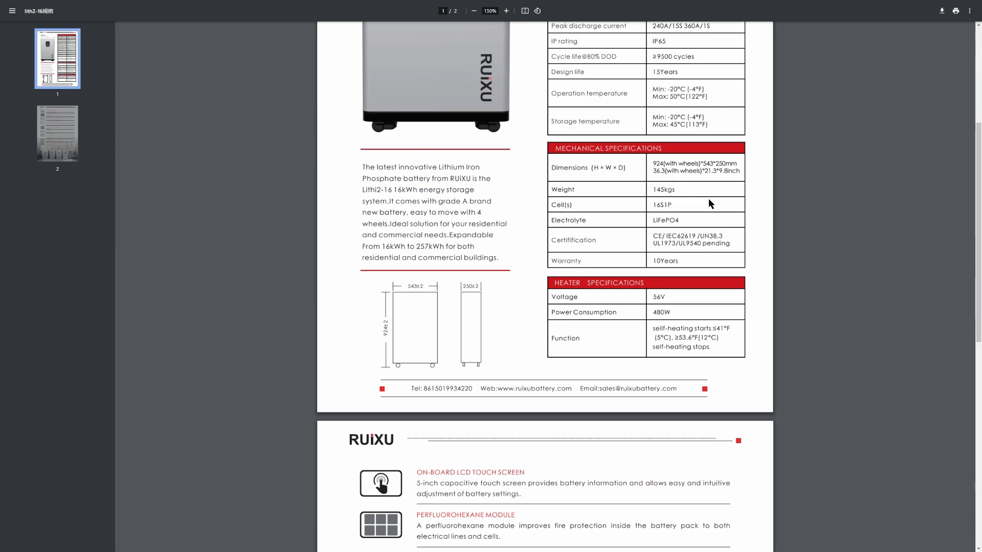
mouse_move(692, 211)
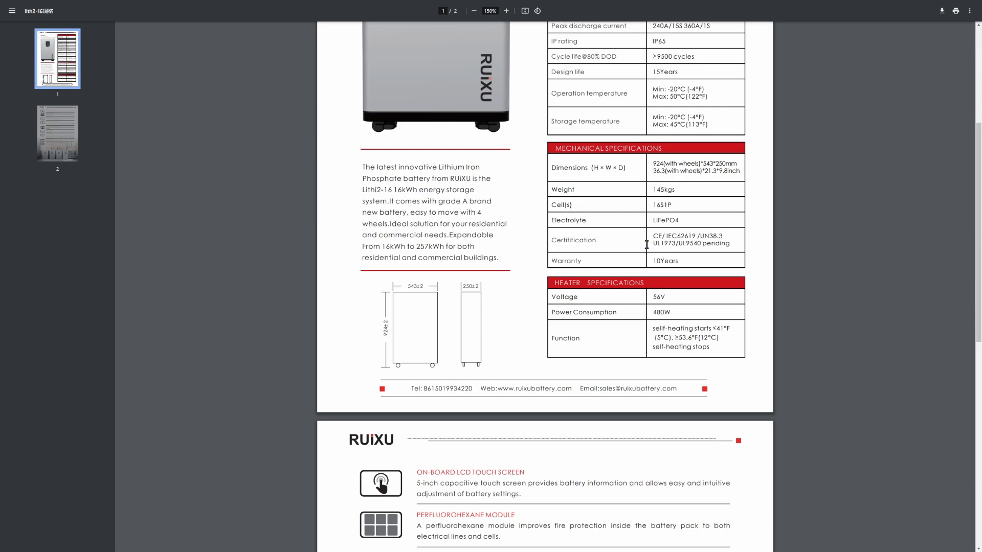
mouse_move(673, 227)
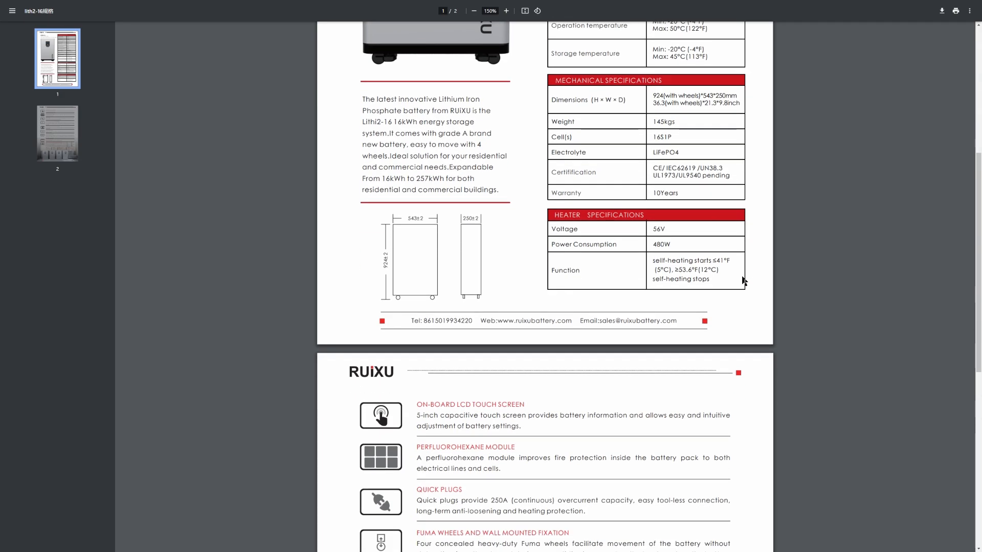
Scroll past the heater specifications to the top of page 2's feature list
scroll("down", 3)
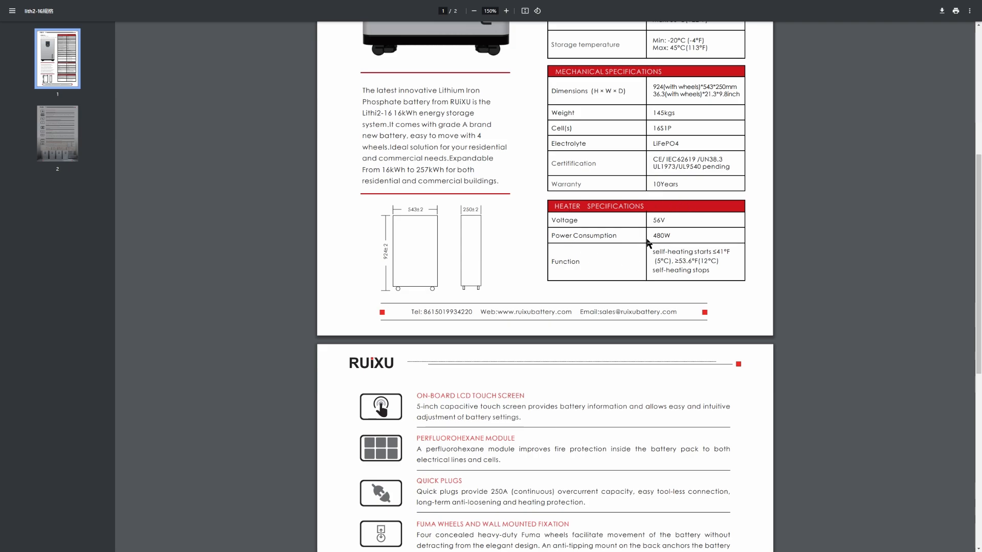
mouse_move(723, 249)
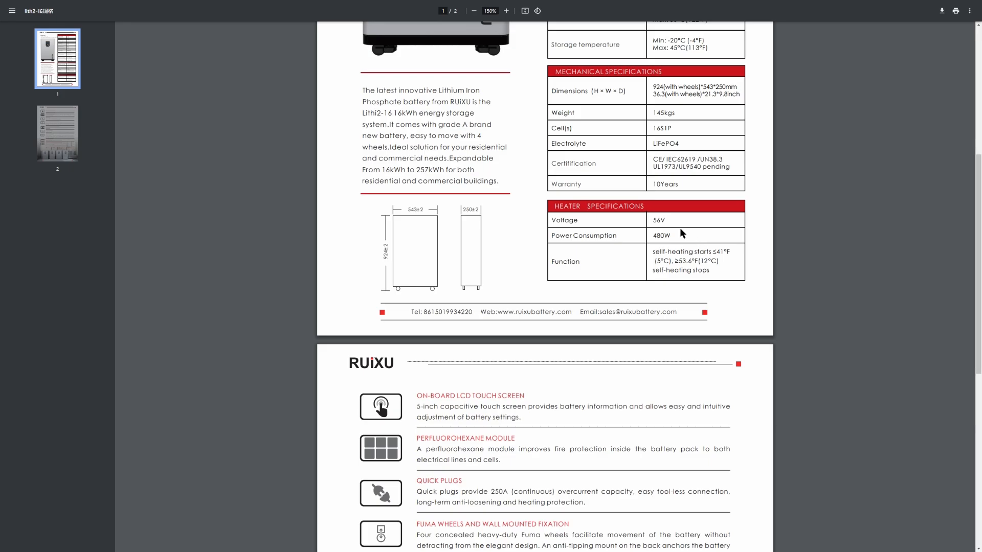
scroll("down", 3)
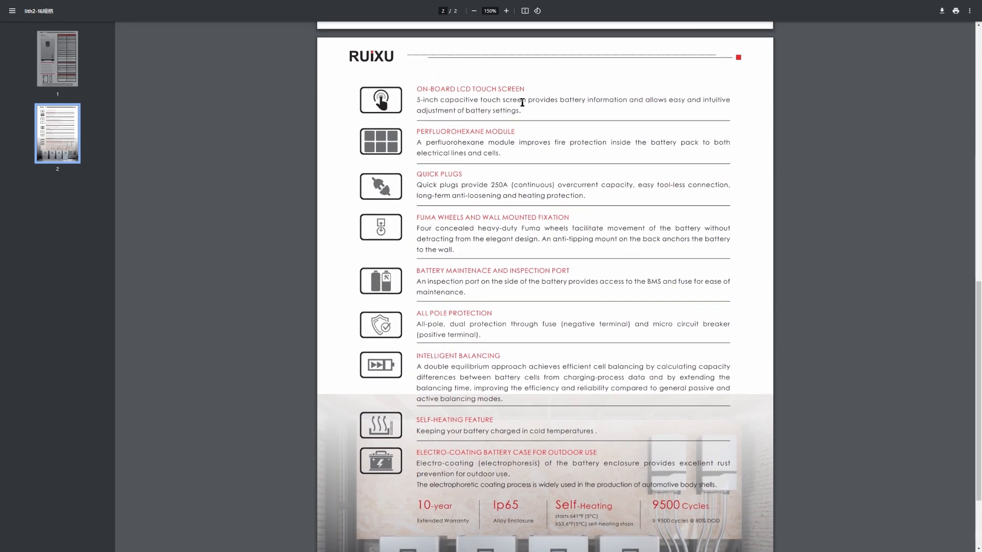
mouse_move(512, 106)
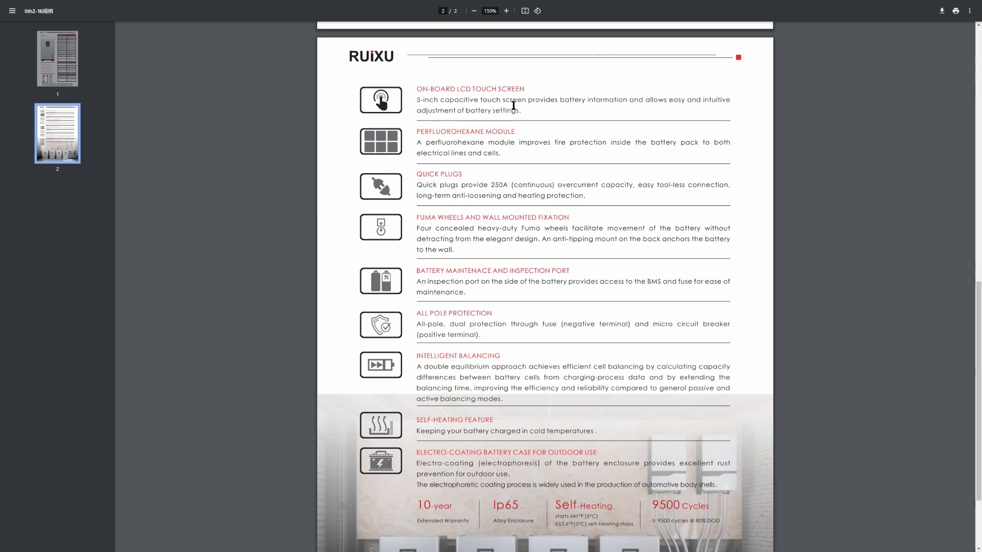
mouse_move(468, 141)
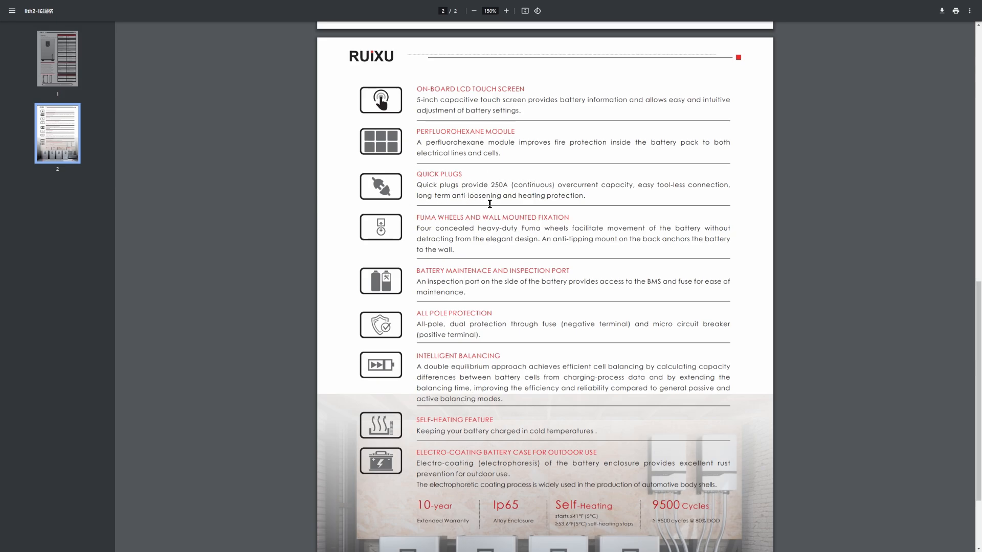
mouse_move(450, 263)
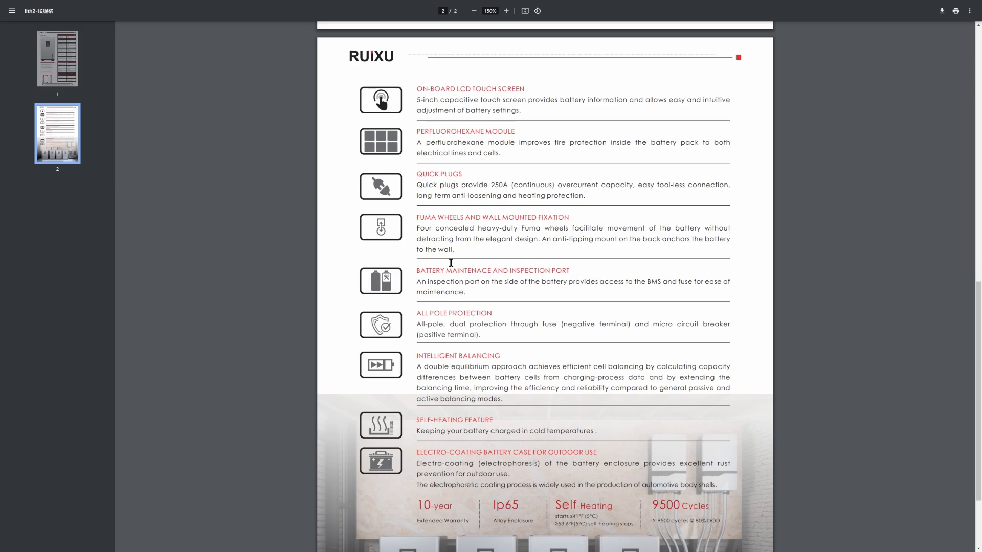
mouse_move(495, 300)
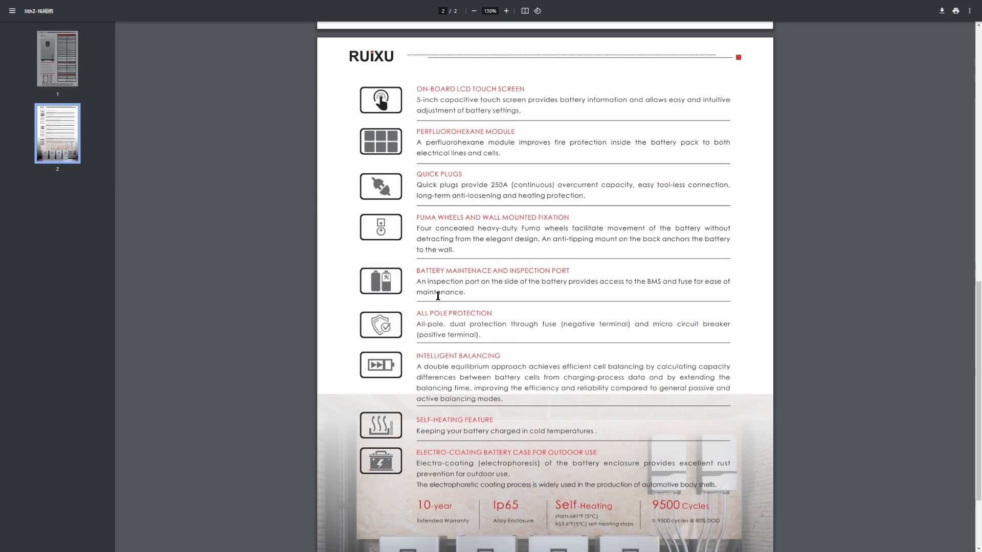
mouse_move(529, 336)
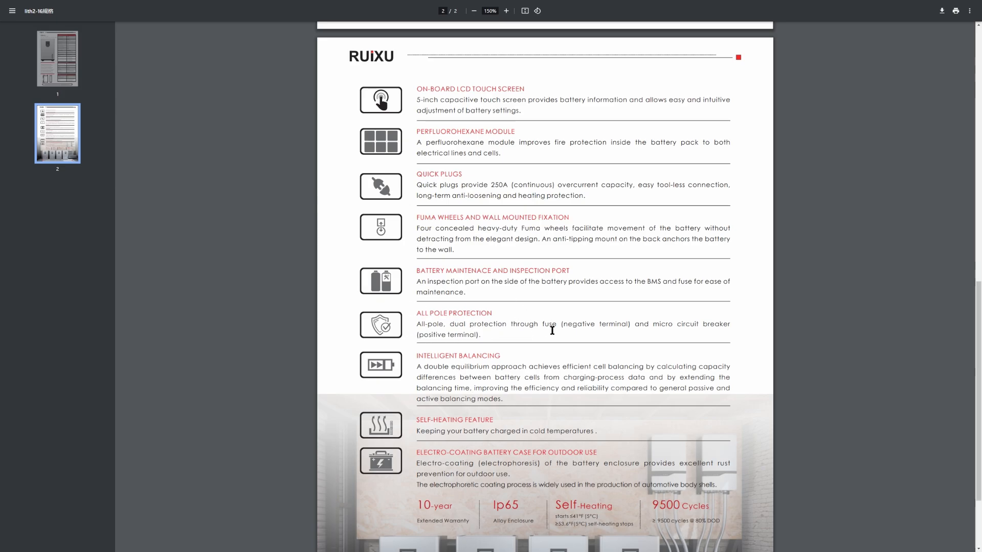
Scroll through page 2's features, then jump back to page 1 via the sidebar thumbnail
scroll("down", 3)
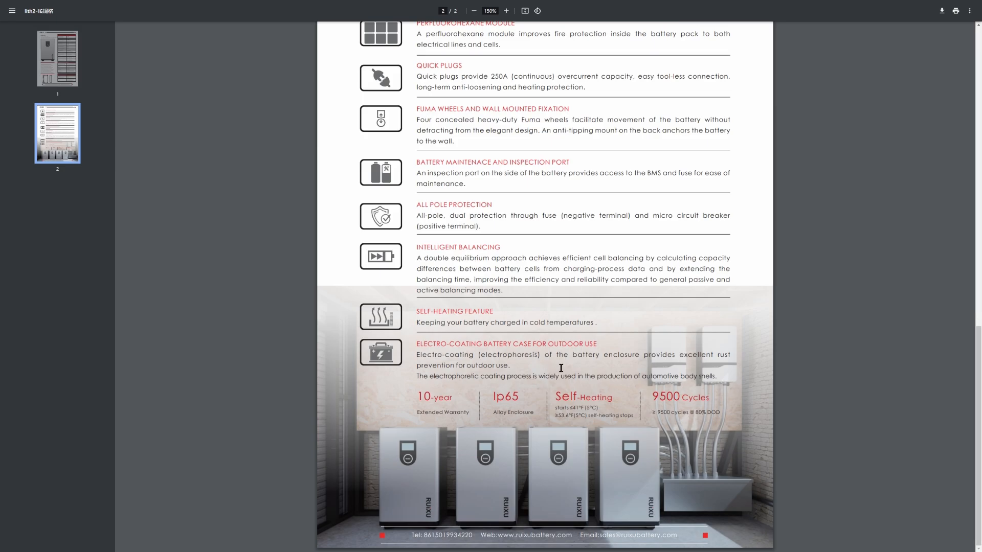
left_click(57, 58)
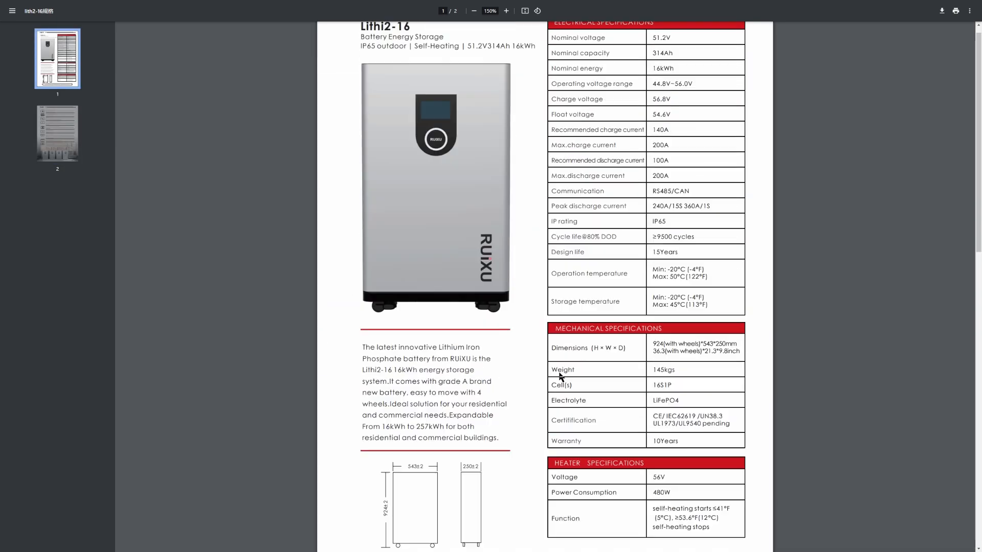